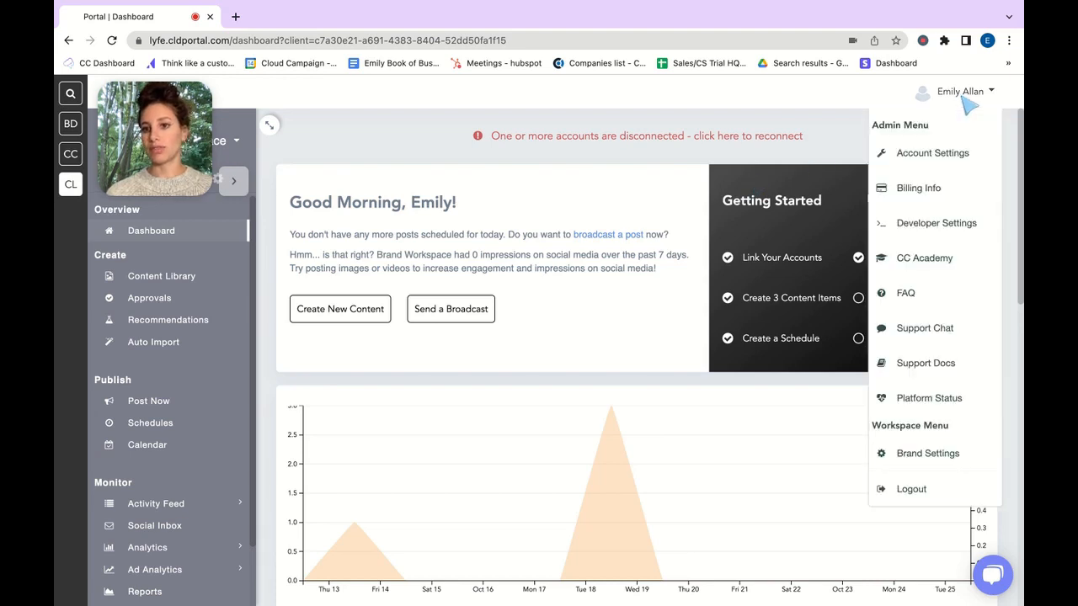
# - Turn on Require Content Approvals in the brand's Publishing settings
pyautogui.click(928, 453)
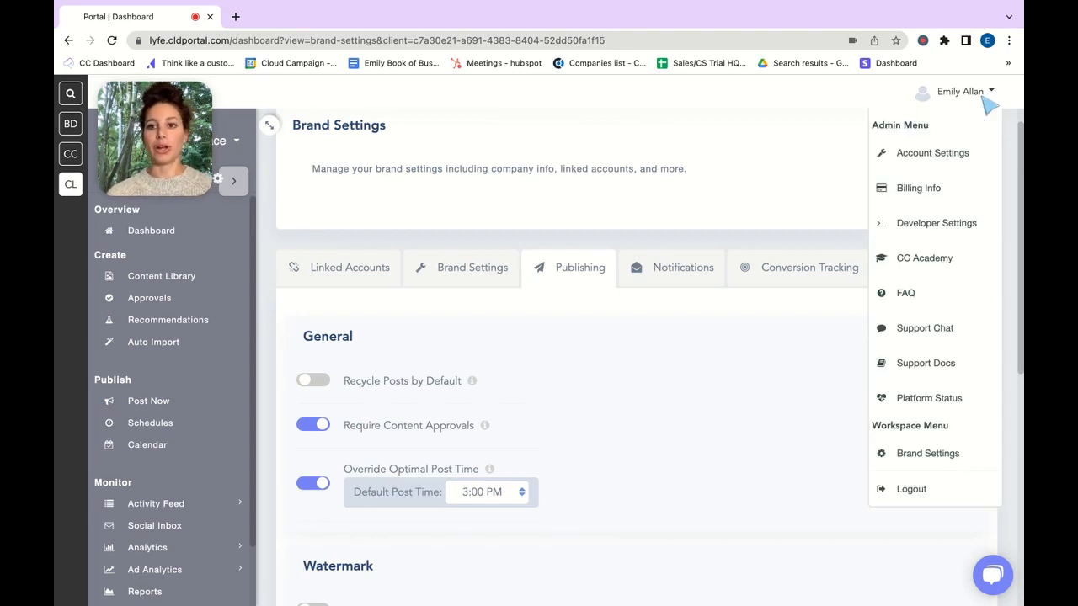
# - Open Account Settings and browse the Users list with their roles
pyautogui.click(933, 153)
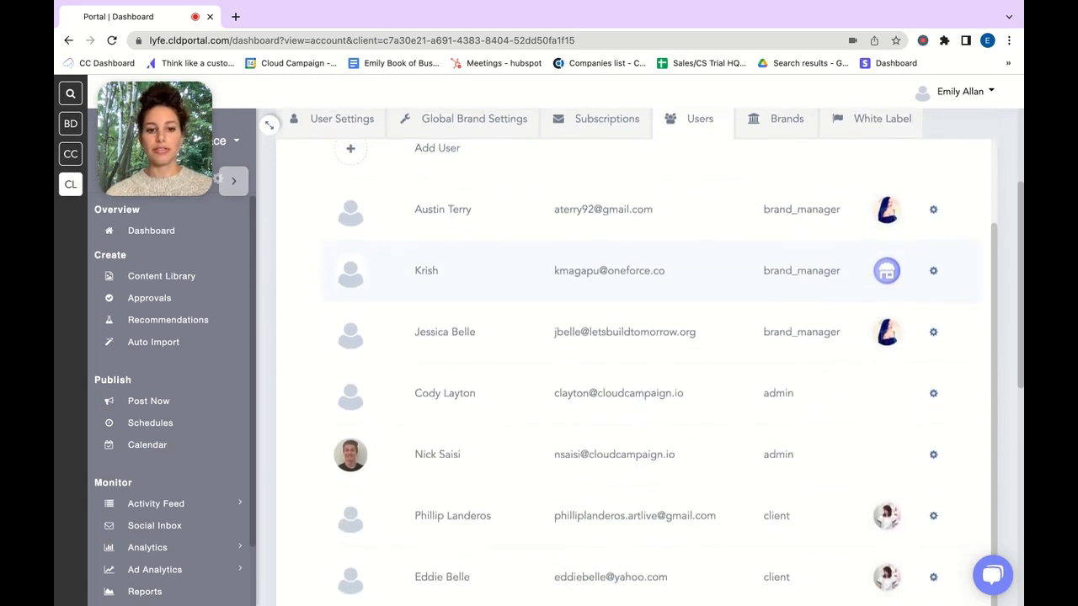
pyautogui.scroll(-3)
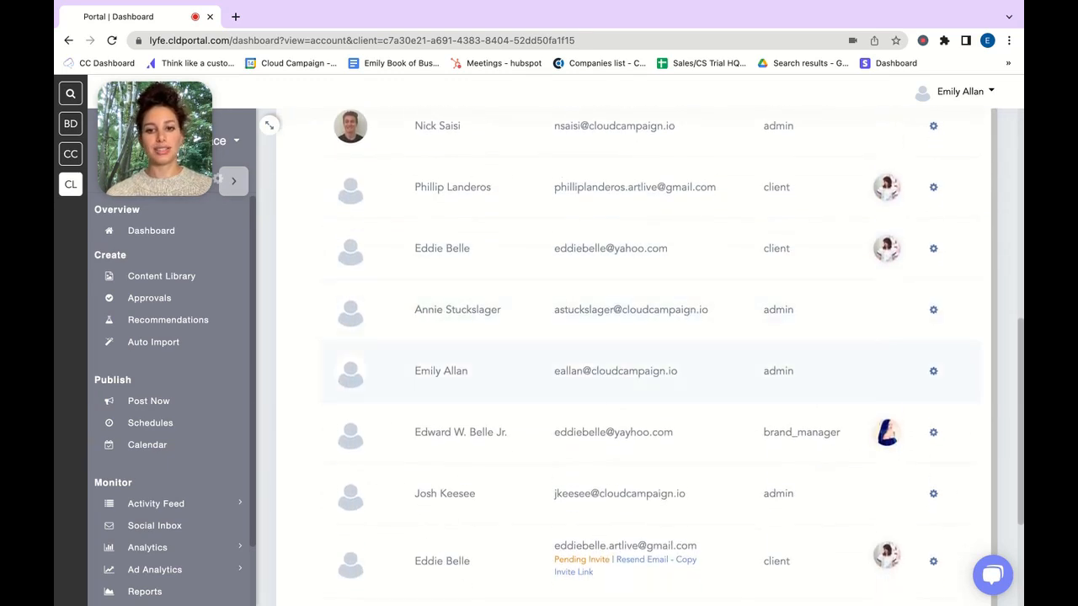
pyautogui.click(933, 372)
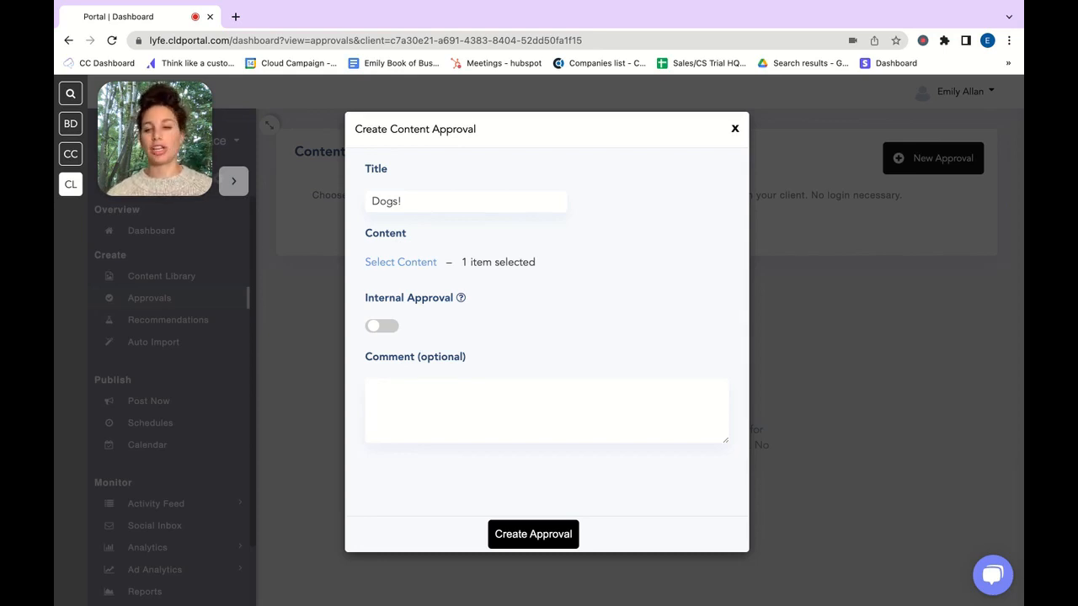
# - Add the comment 'Please approve by Monday!' and create the Dogs! approval
pyautogui.write('Please approve by Monday!')
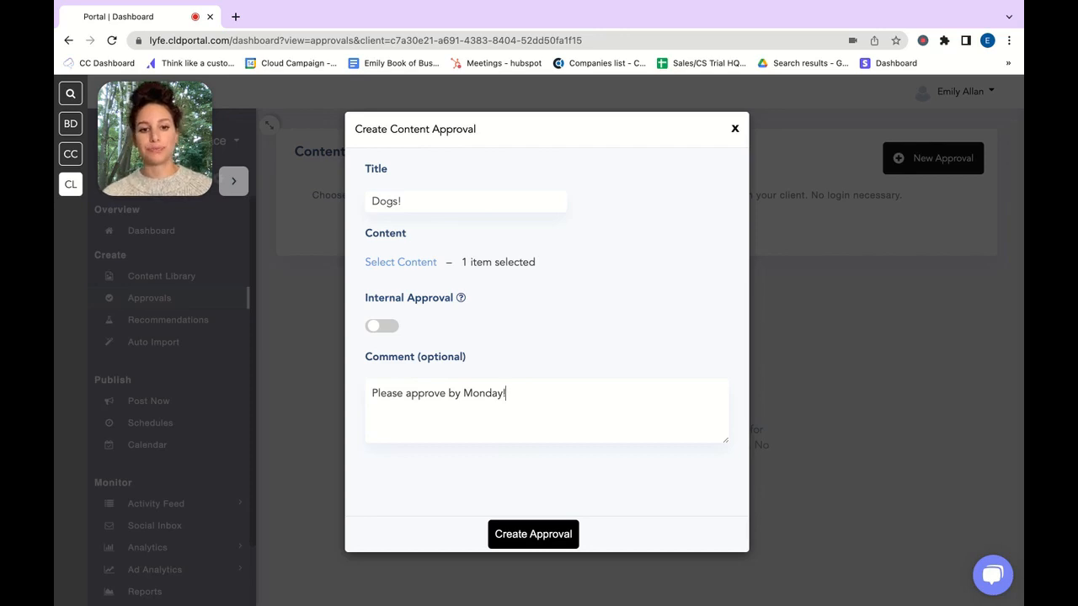
pyautogui.click(533, 534)
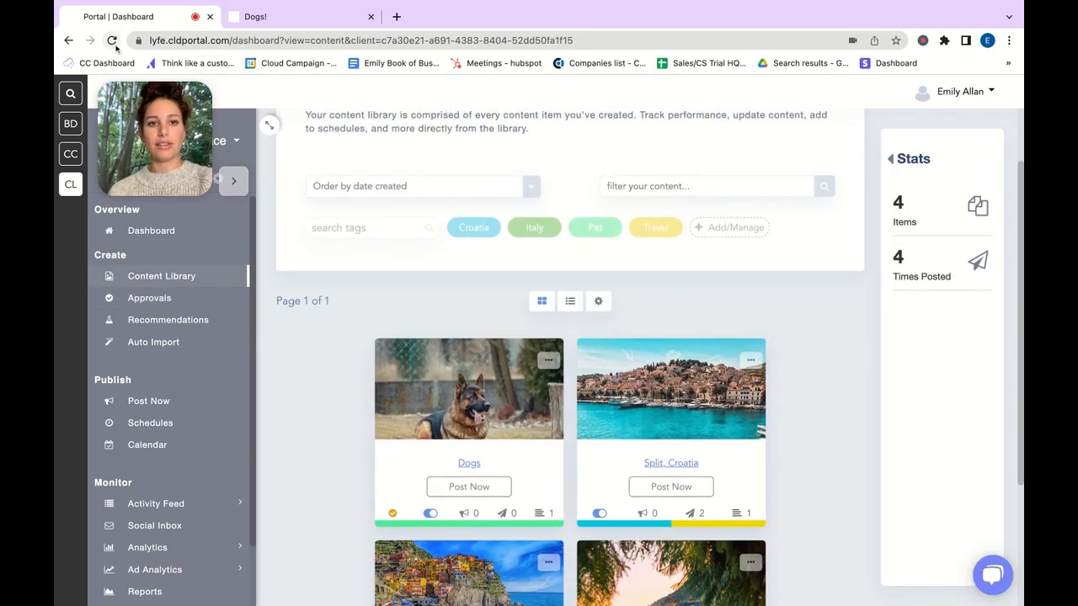